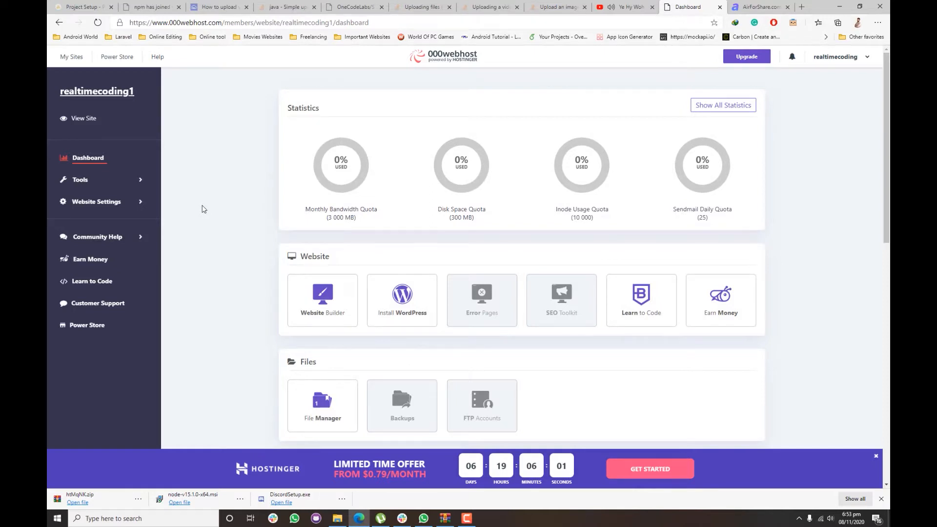
# - Go to the MySQL Database manager under Tools for the realtimecoding1 site
pyautogui.scroll(-3)
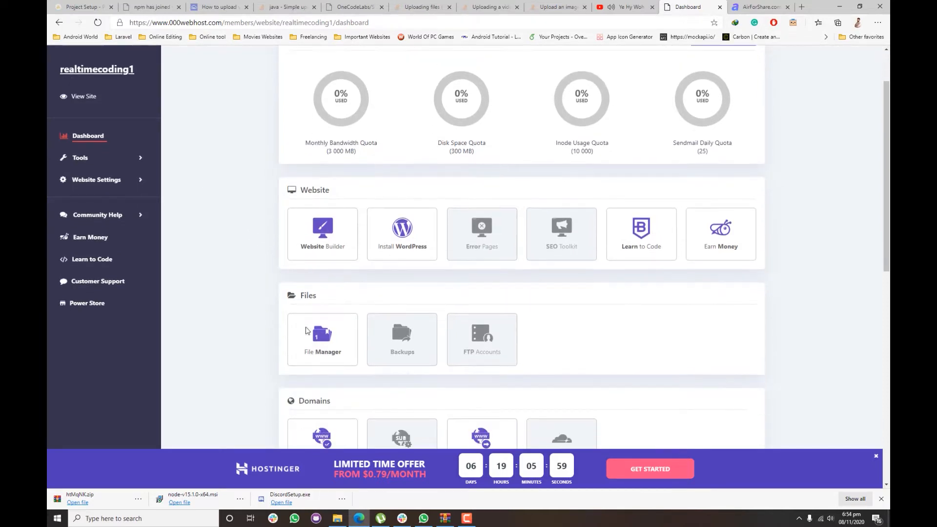
pyautogui.scroll(-3)
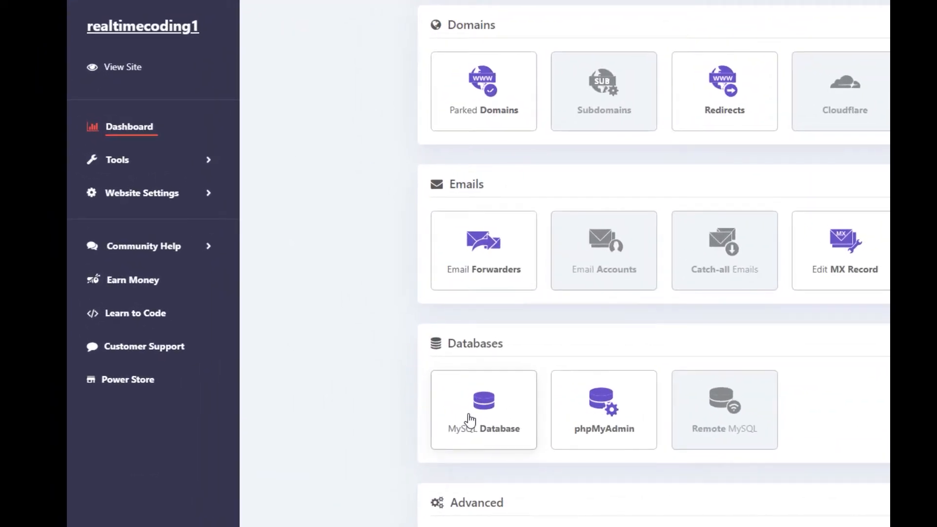
pyautogui.moveTo(198, 174)
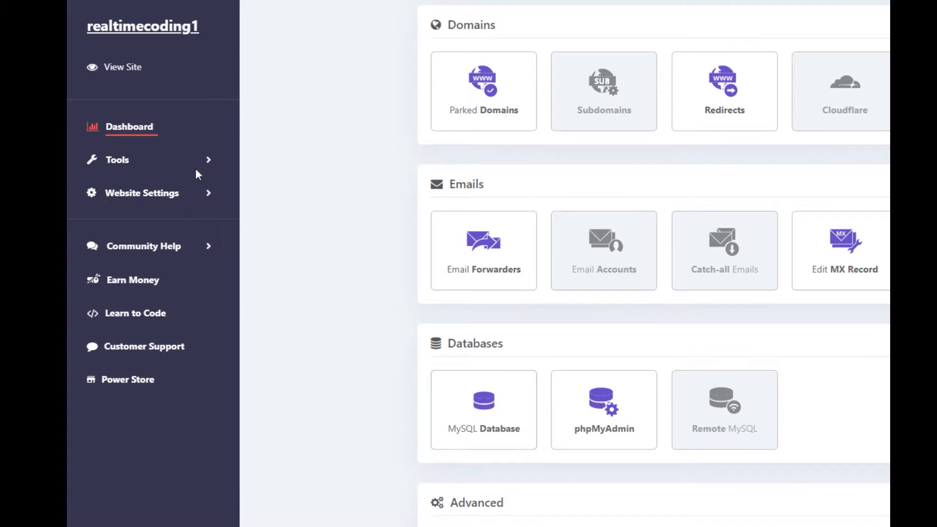
pyautogui.click(116, 160)
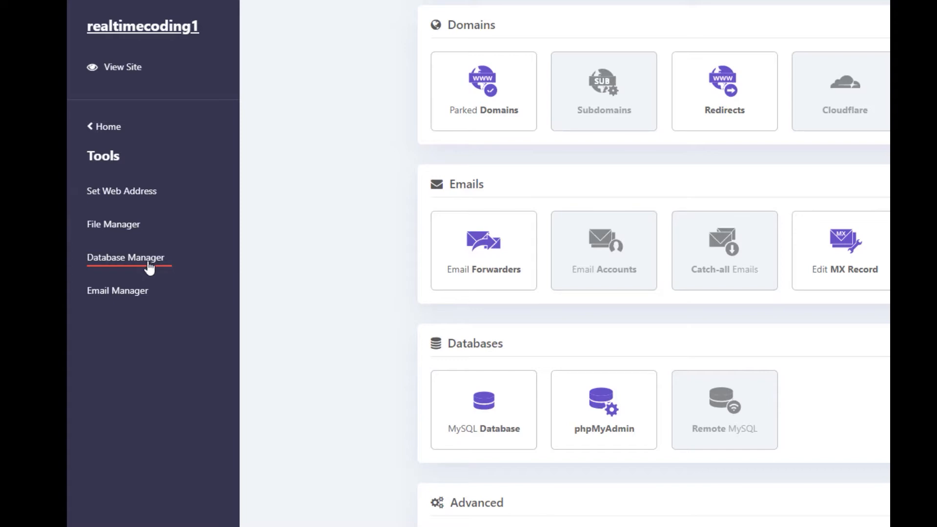
pyautogui.moveTo(511, 383)
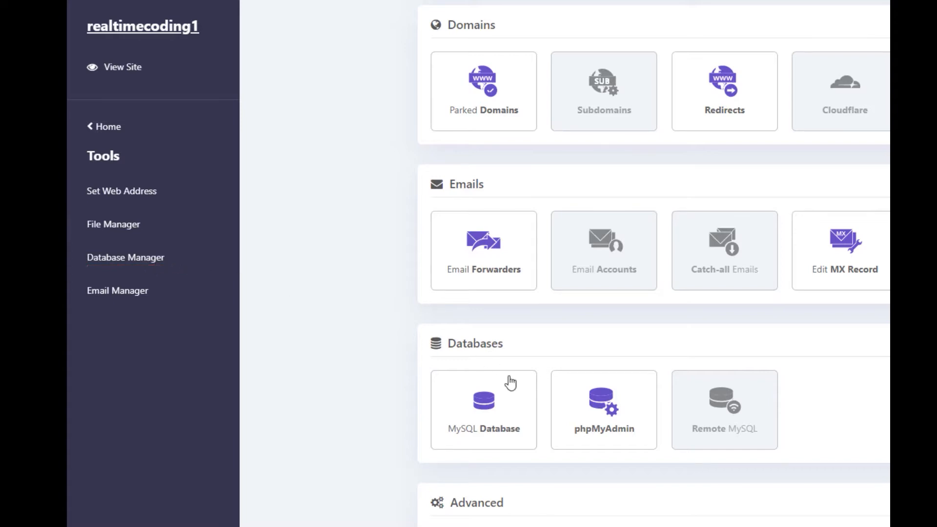
pyautogui.click(482, 410)
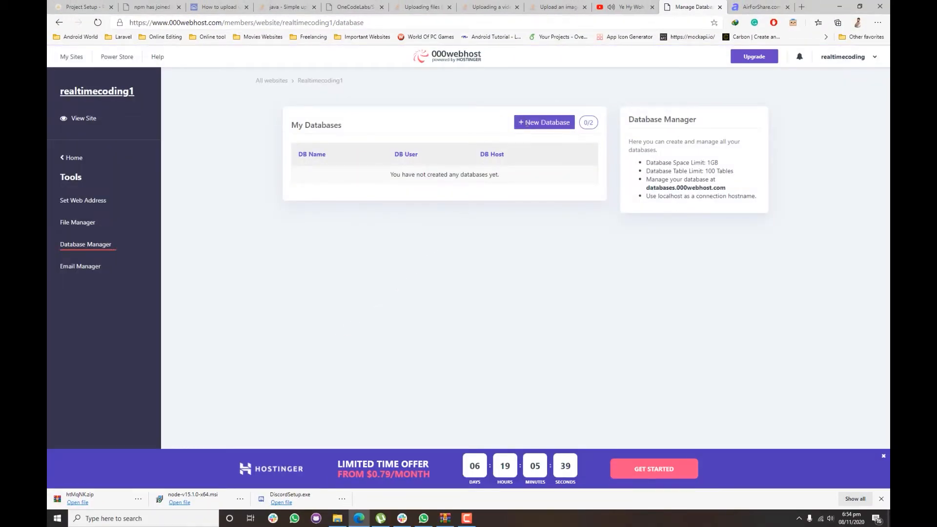
# - Create database my_database with username root and a randomized password
pyautogui.click(543, 122)
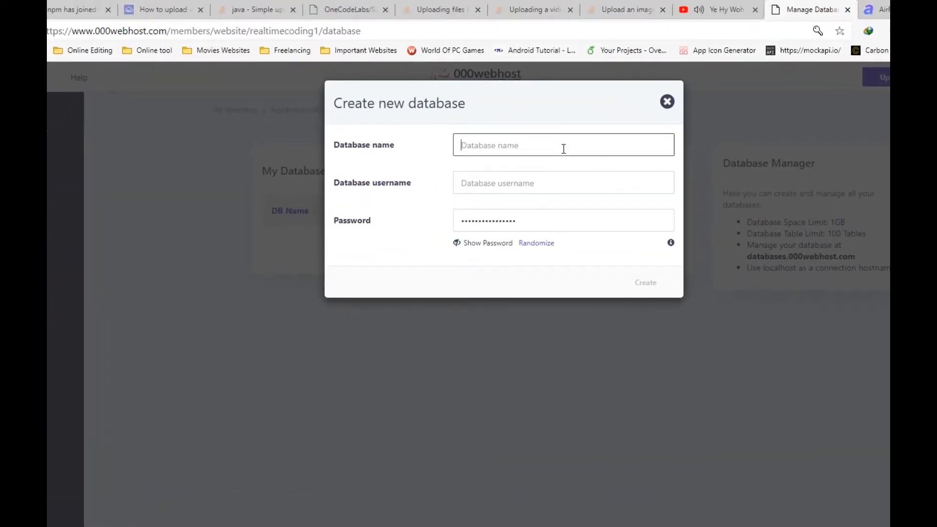
pyautogui.write('my_database')
pyautogui.click(564, 182)
pyautogui.write('r')
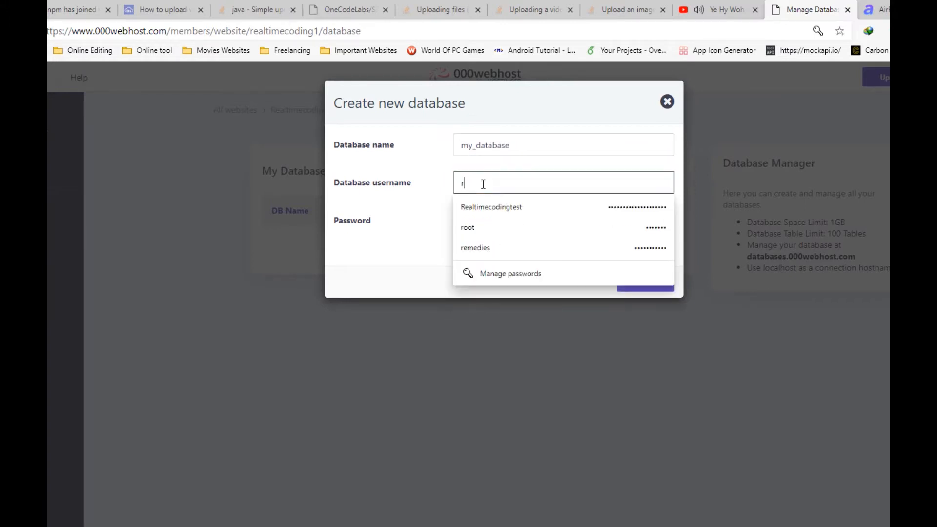
pyautogui.click(468, 227)
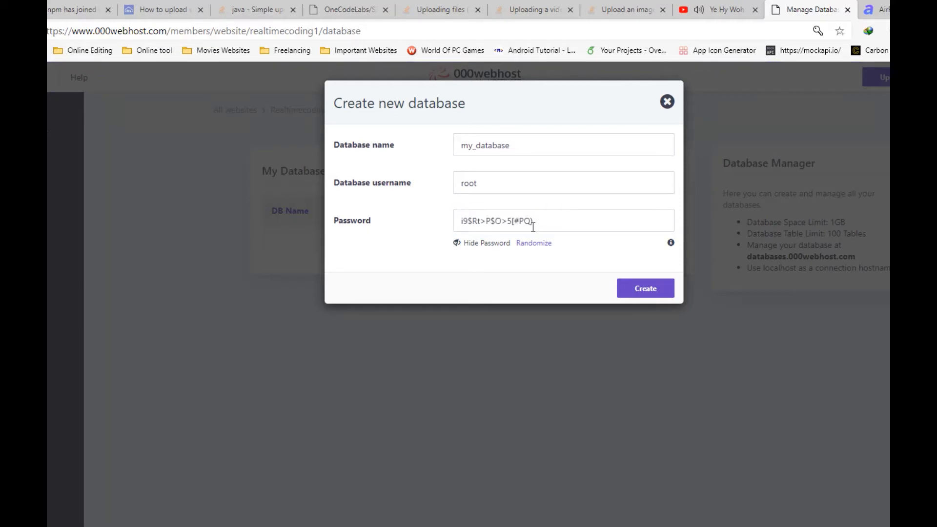
pyautogui.click(533, 243)
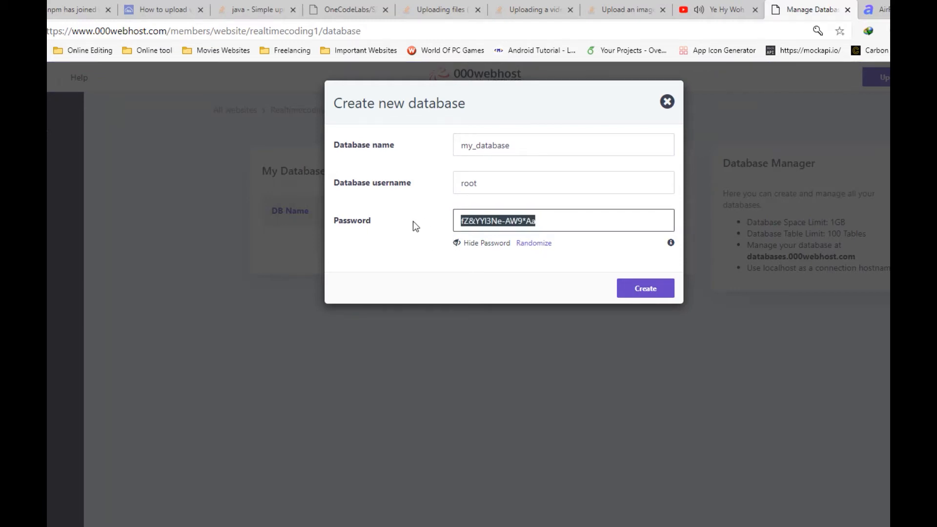
pyautogui.click(645, 288)
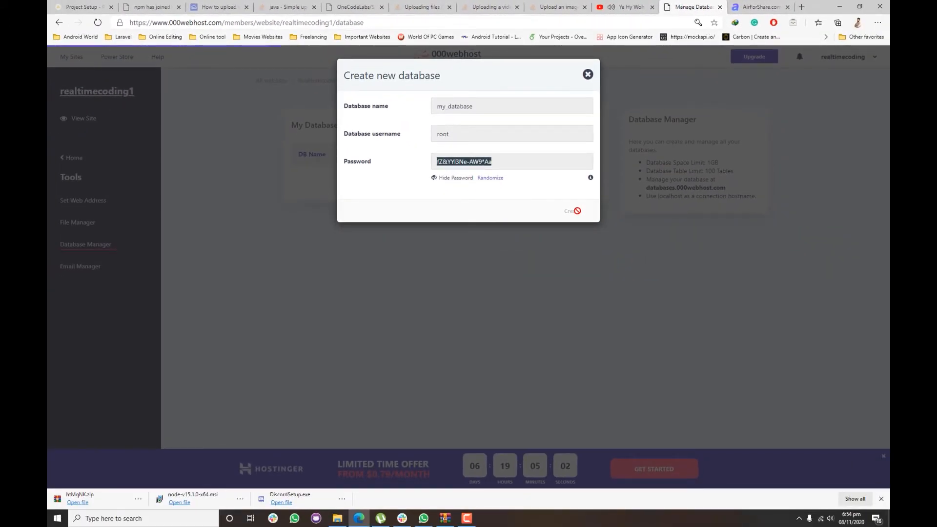
# - Save the password in Edge, then show Manage options for id15341819_my_database
pyautogui.click(570, 211)
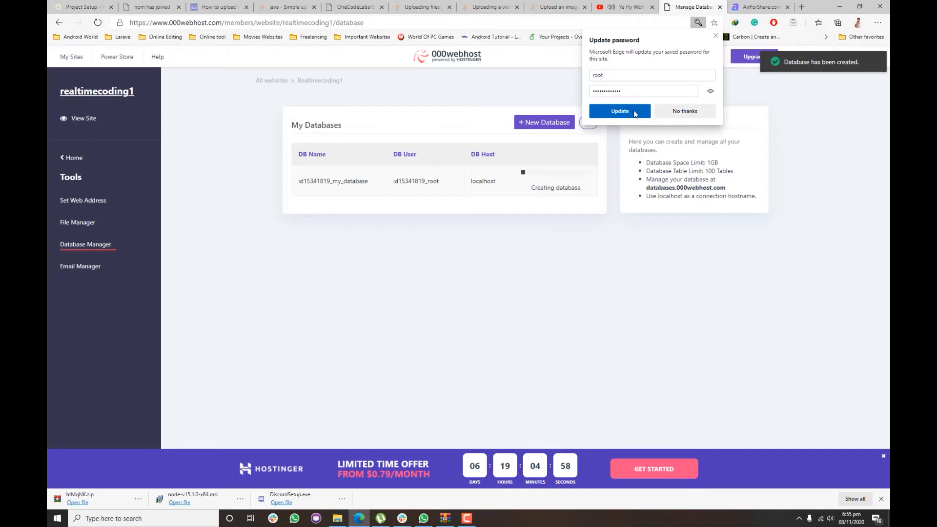
pyautogui.click(619, 111)
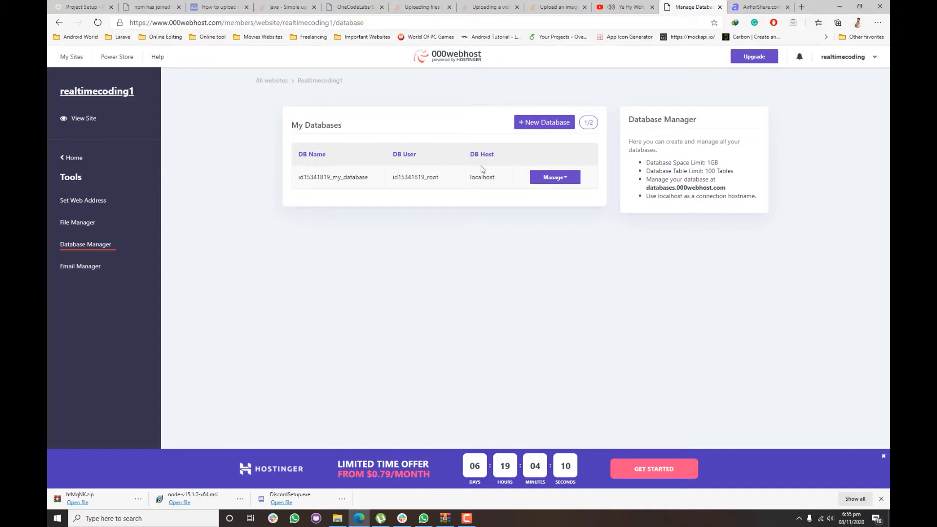
pyautogui.moveTo(450, 172)
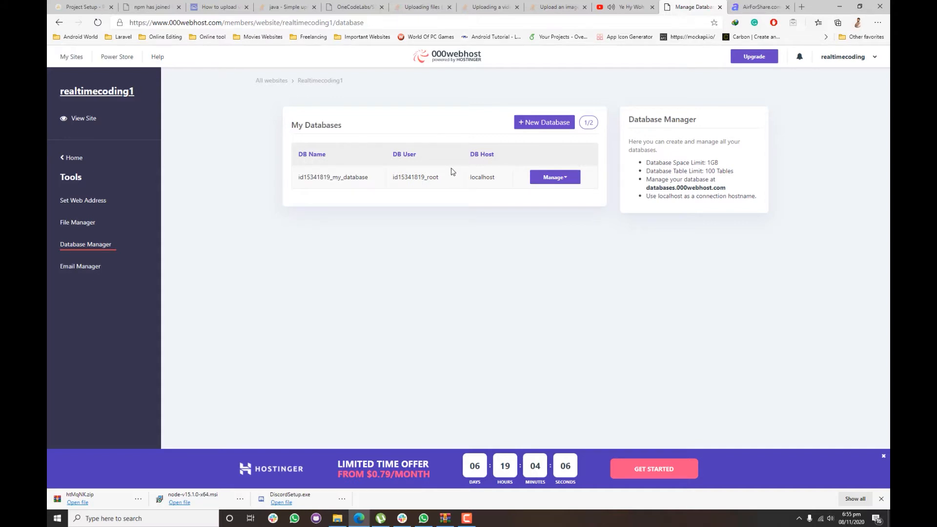
pyautogui.click(553, 176)
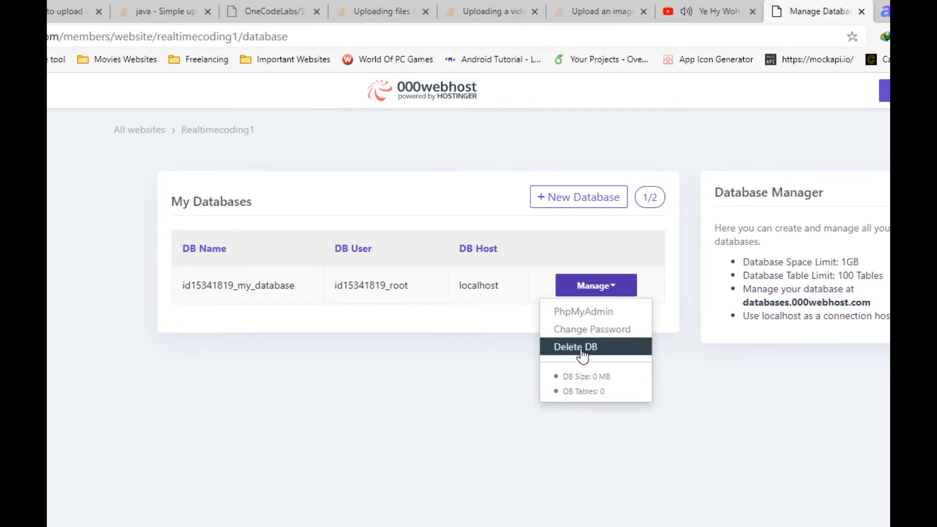
# - Select id15341819_my_database in phpMyAdmin and go to its Import page
pyautogui.click(583, 311)
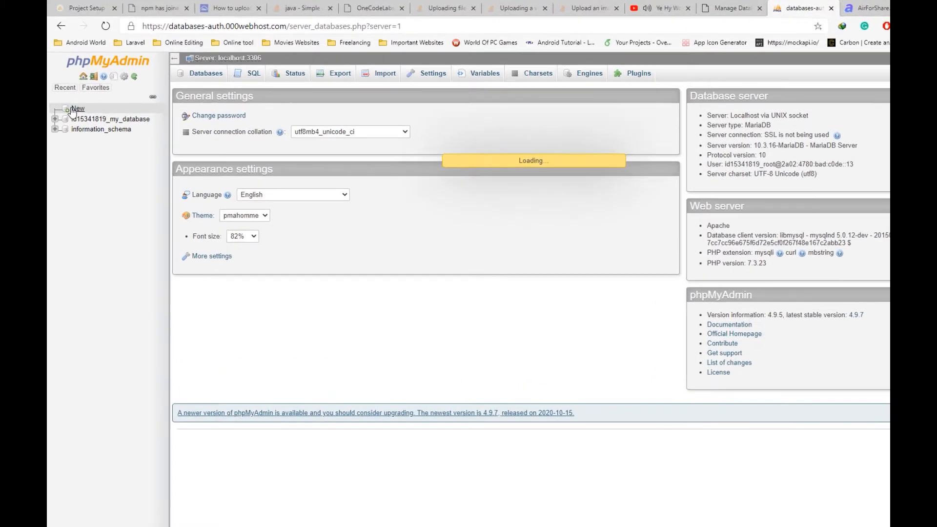
pyautogui.click(112, 119)
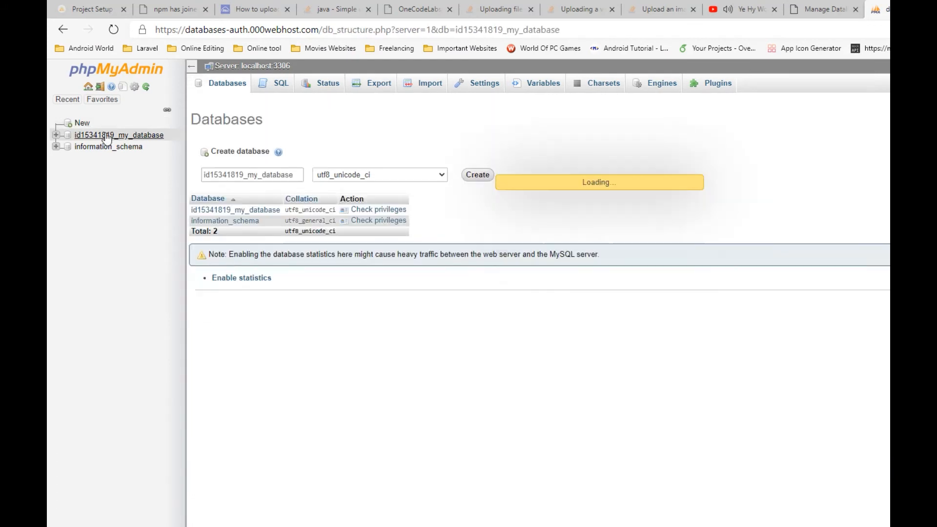
pyautogui.click(118, 135)
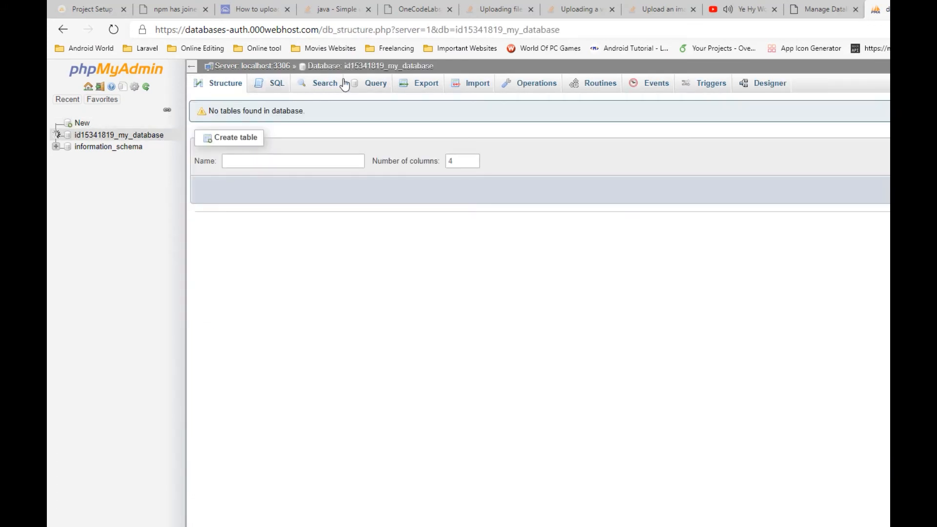
pyautogui.click(477, 83)
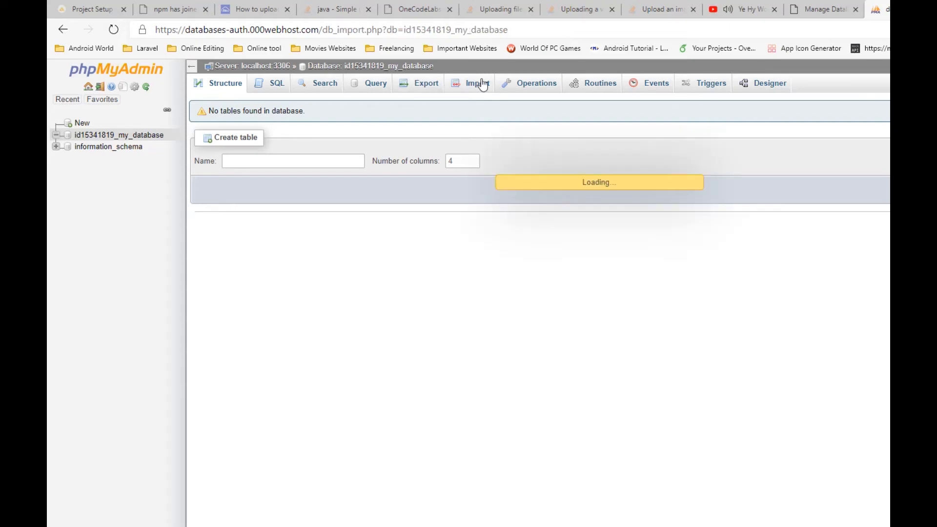
pyautogui.click(477, 83)
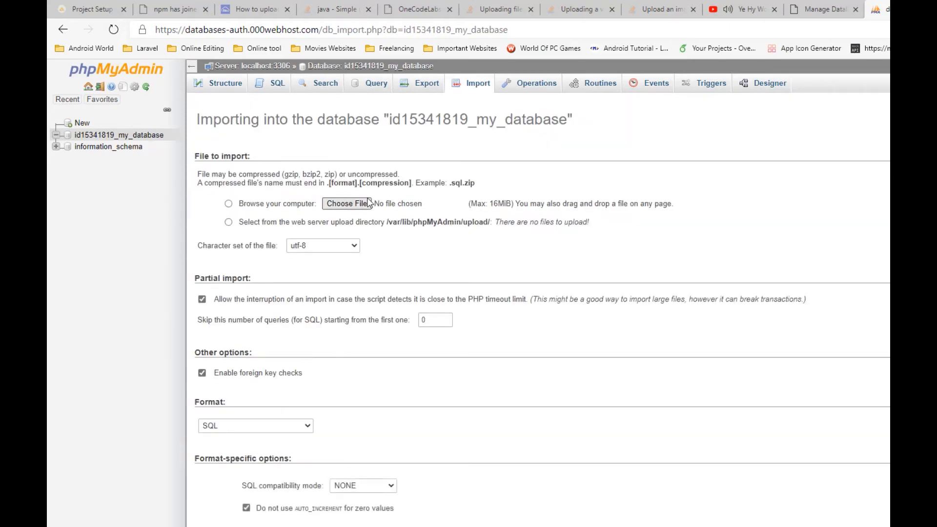
# - Choose bizmudx_services.sql from D:\Program Files\Xampp\htdocs\apis as the import file
pyautogui.click(347, 203)
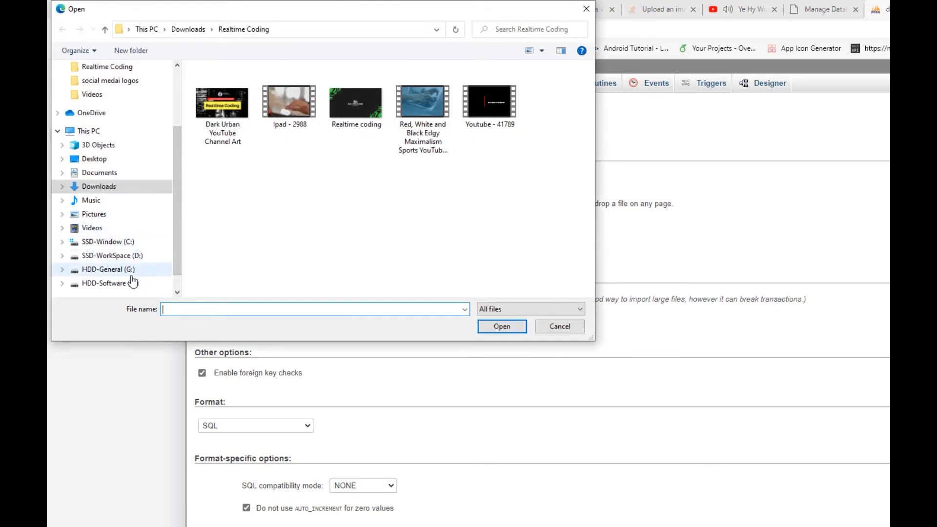
pyautogui.click(111, 255)
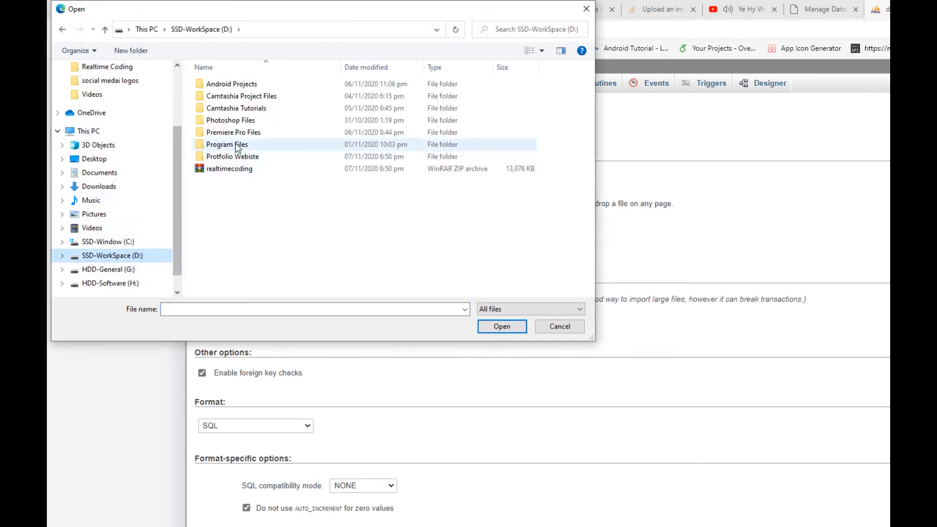
pyautogui.doubleClick(227, 144)
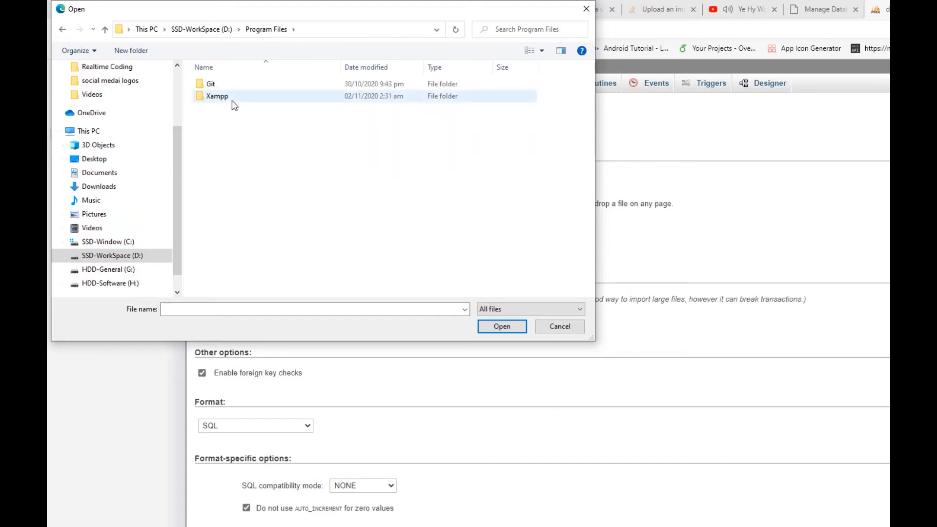
pyautogui.doubleClick(217, 95)
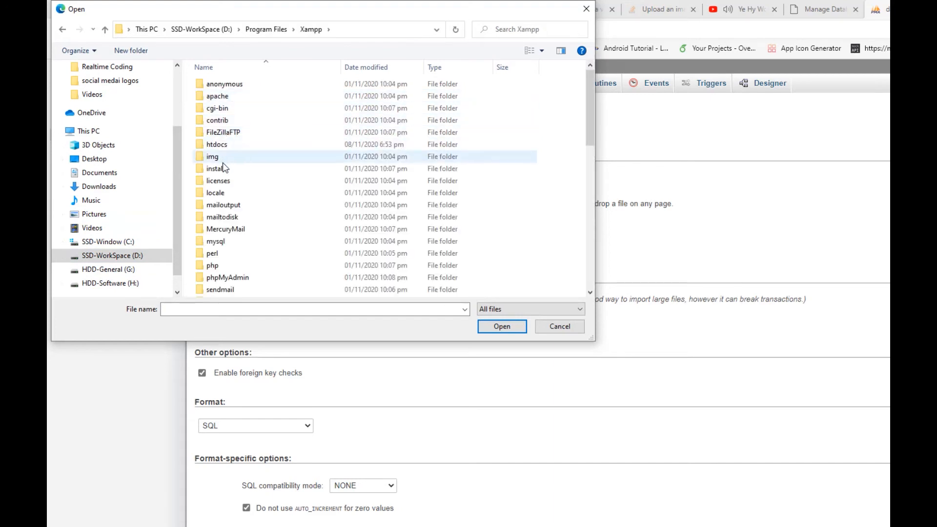
pyautogui.doubleClick(216, 144)
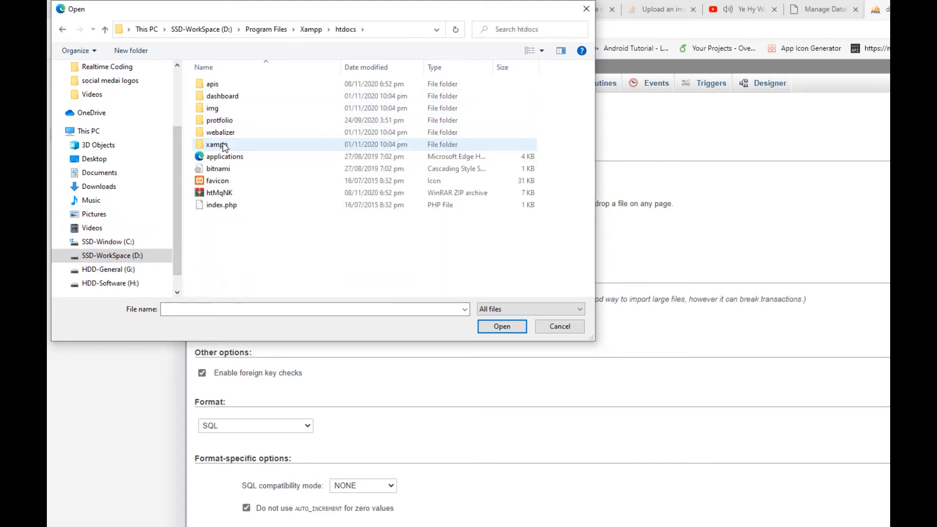
pyautogui.click(223, 96)
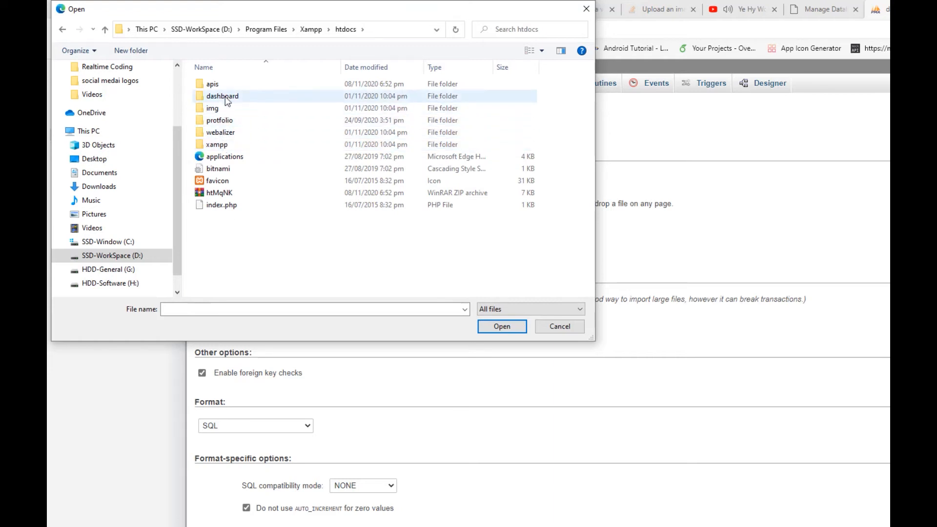
pyautogui.doubleClick(212, 83)
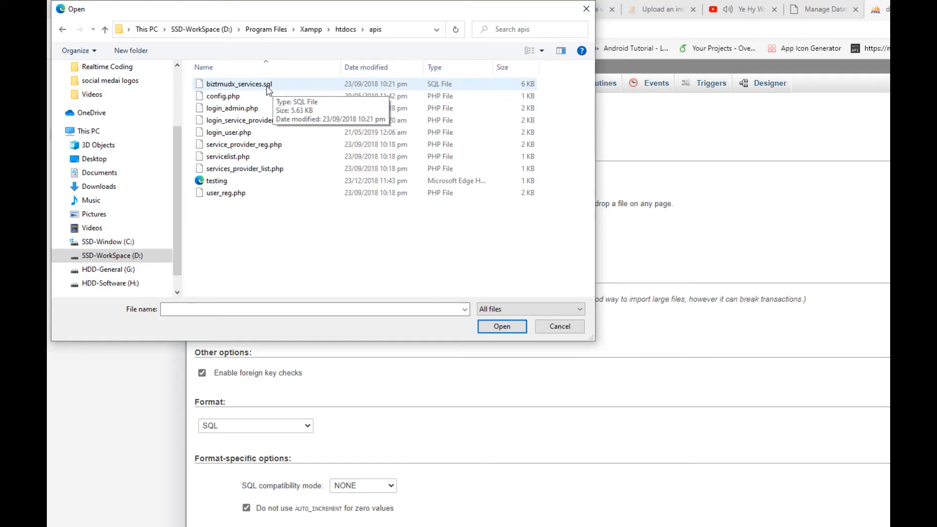
pyautogui.click(501, 326)
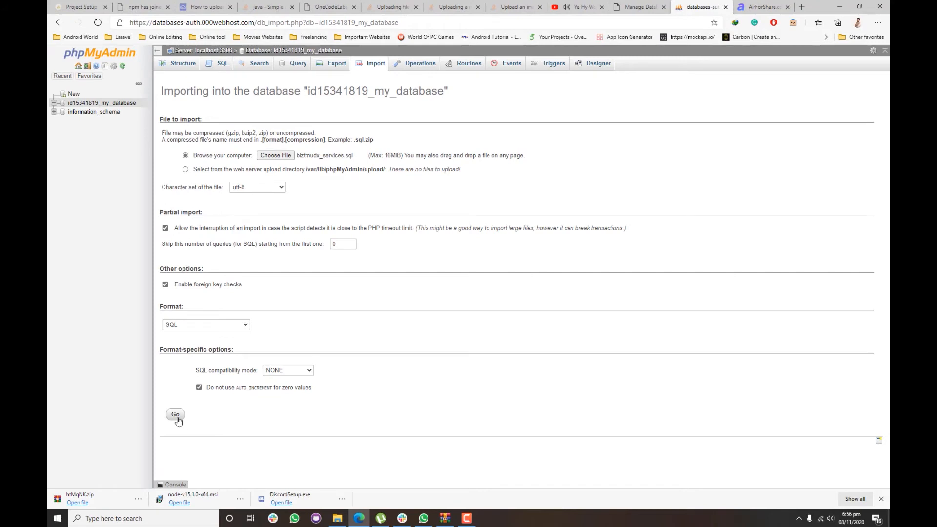
# - Run the import of bizmudx_services.sql into id15341819_my_database
pyautogui.click(175, 414)
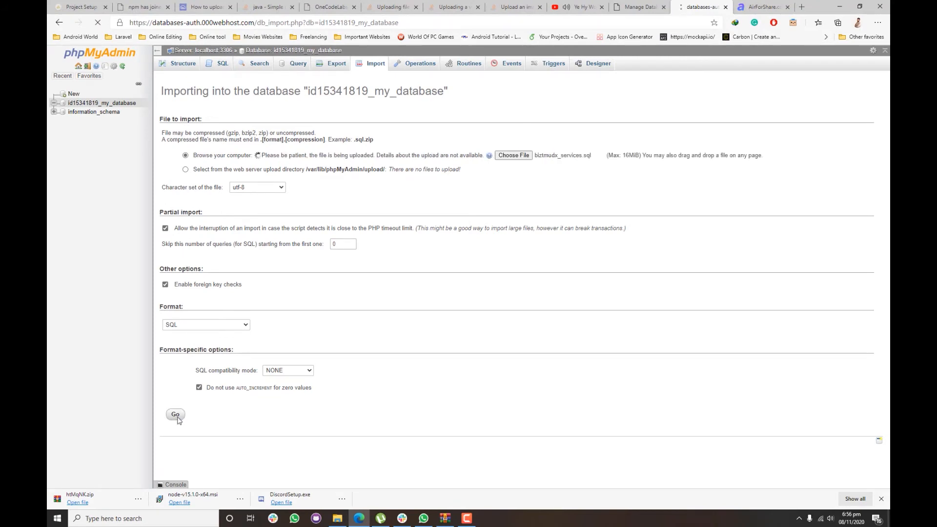
pyautogui.click(175, 415)
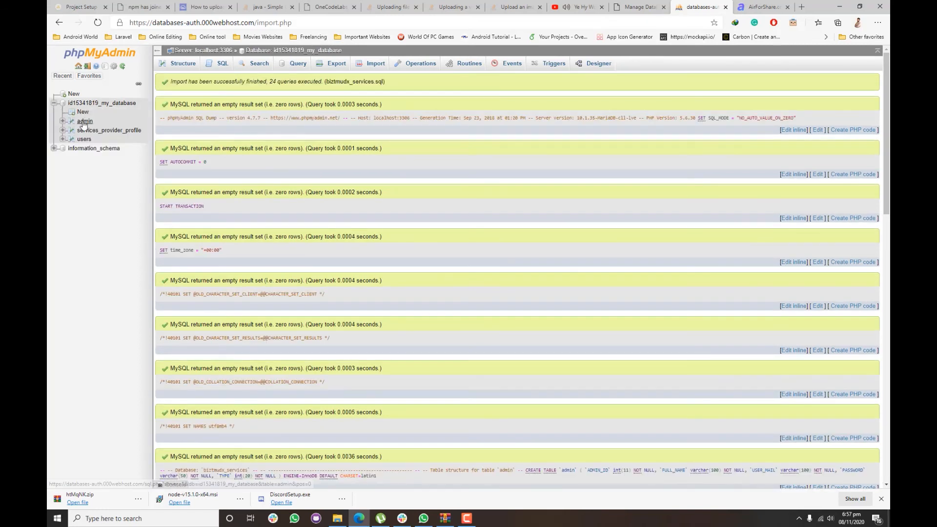
# - View the admin table's 2 rows and the users table's 22 rows, then collapse the tree
pyautogui.click(85, 121)
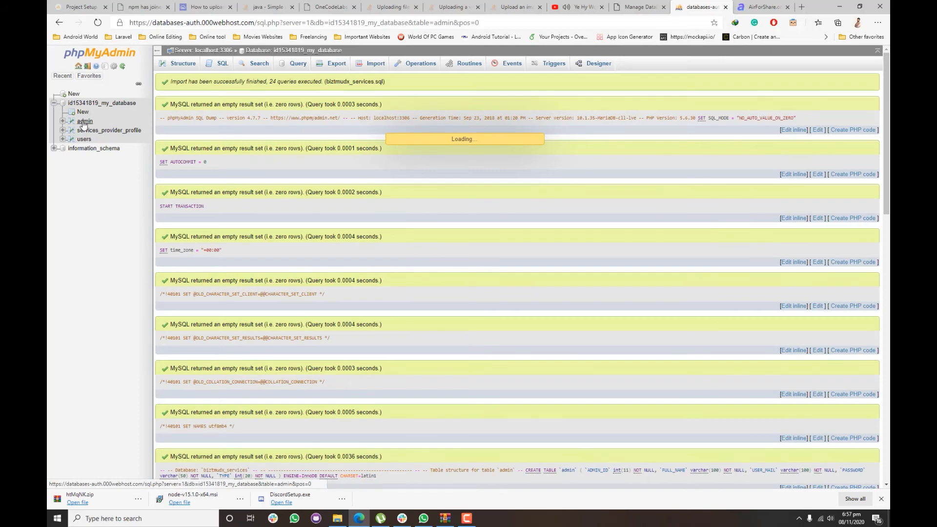
pyautogui.click(85, 122)
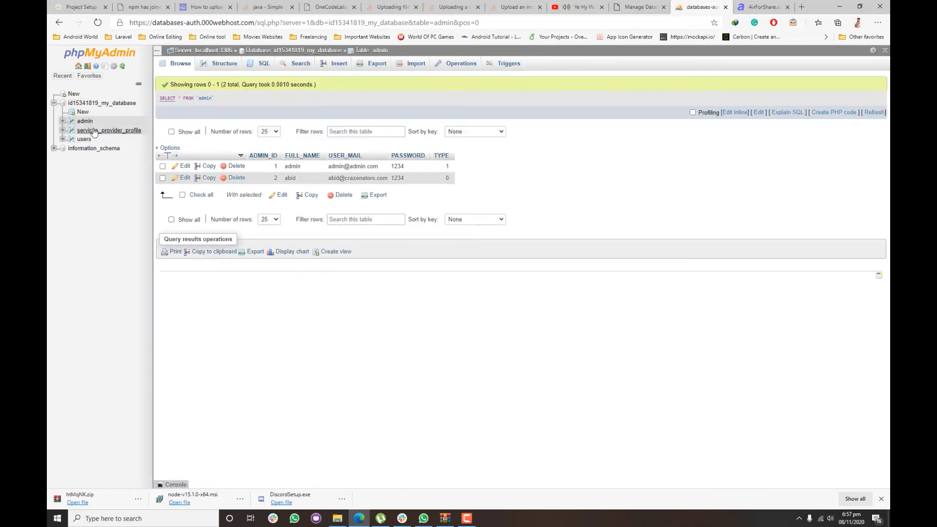
pyautogui.click(109, 130)
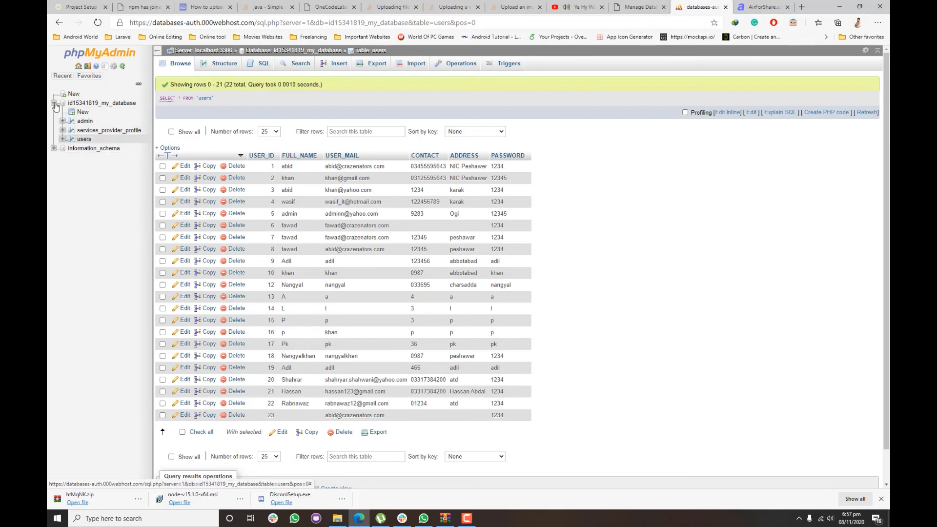
pyautogui.click(55, 104)
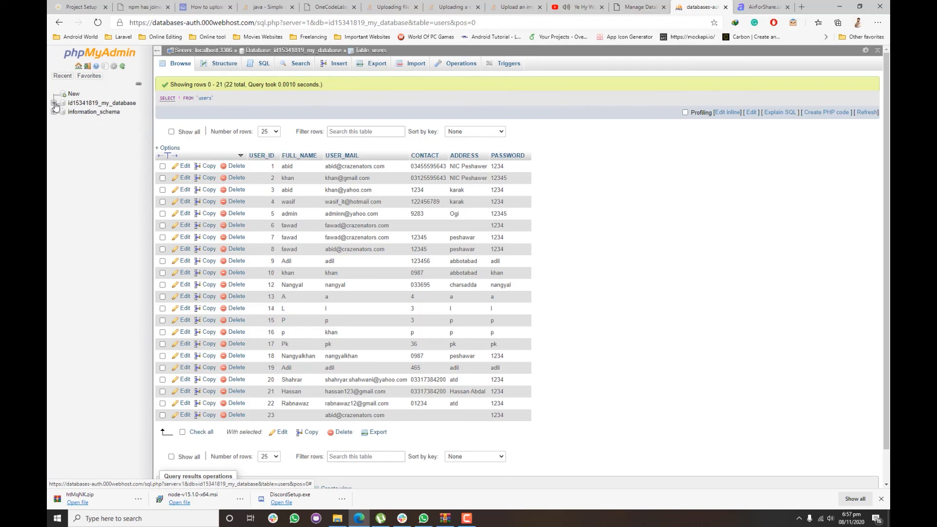